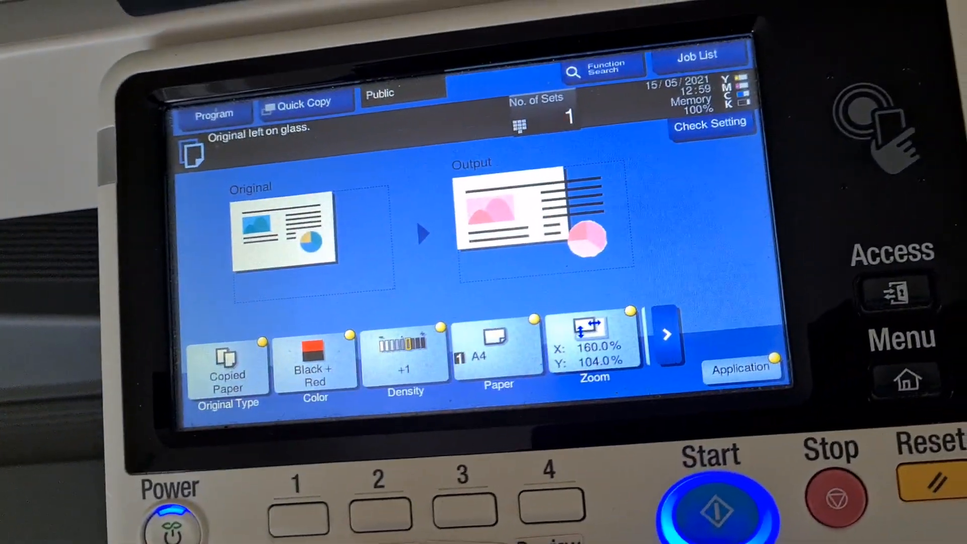
Step: Set the copy colour to 2 Color Black + Yellow and scan the original
left_click(316, 370)
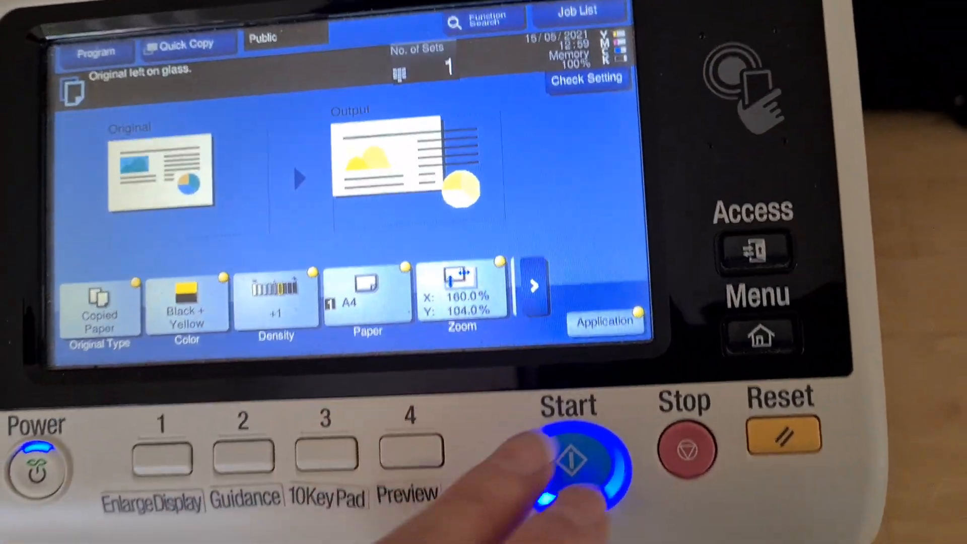
left_click(571, 469)
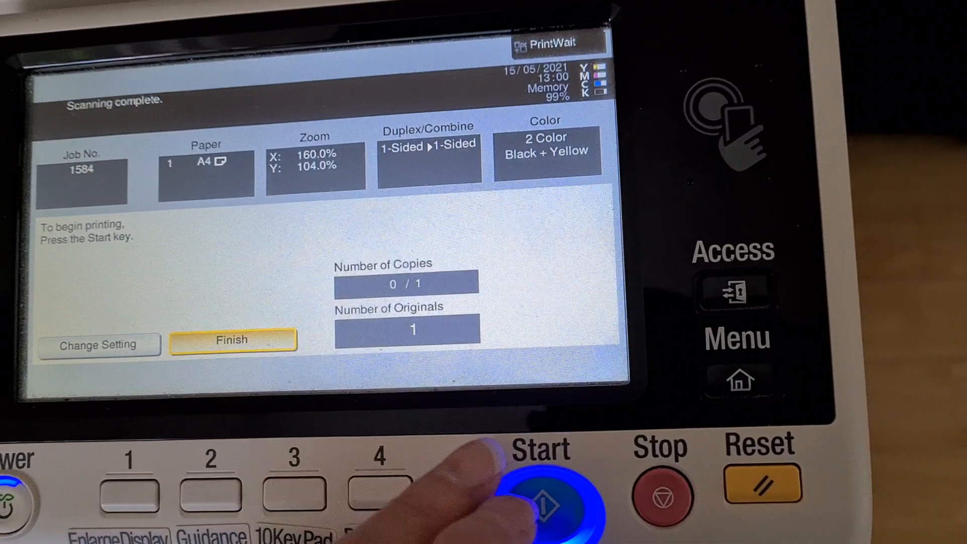
Step: Start printing scanned job 1584, one Black + Yellow copy at 160%×104% on A4
left_click(543, 487)
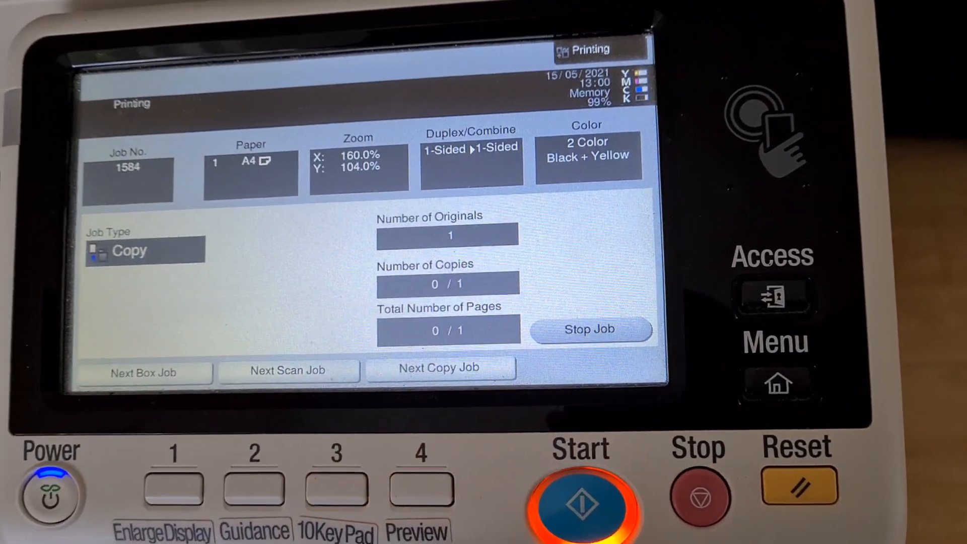